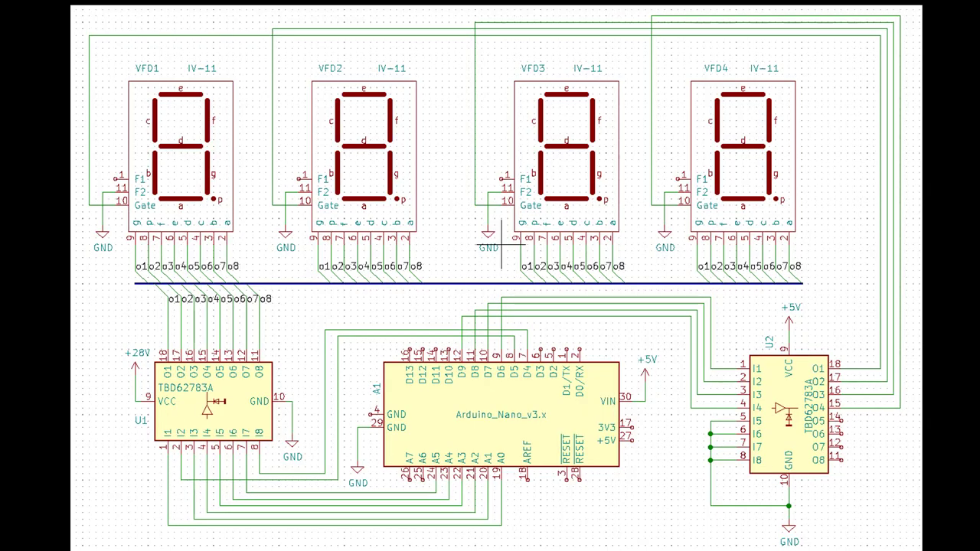
left_click(176, 151)
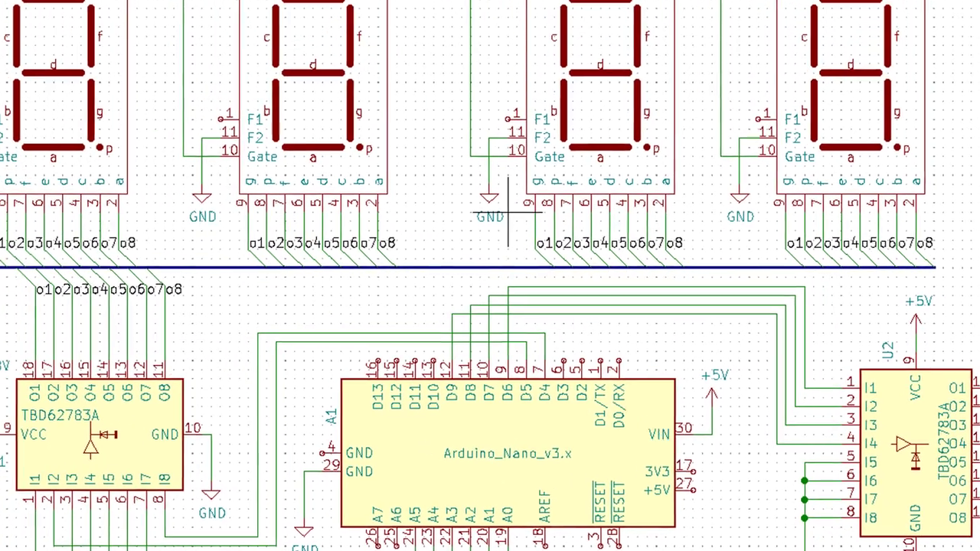
scroll("down", 3)
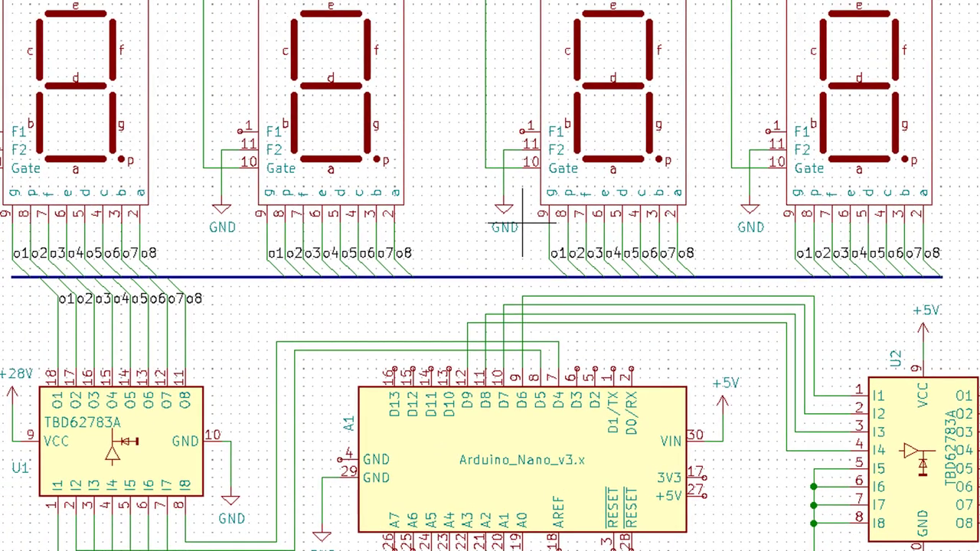